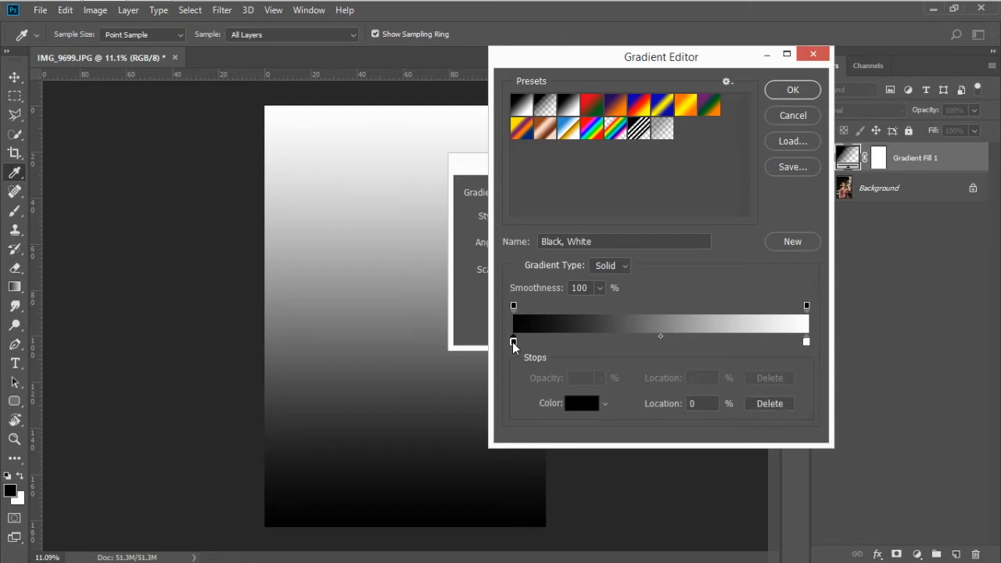
Select the black stop of Gradient Fill 1's gradient to start recolouring it red, orange and yellow.
left_click(792, 90)
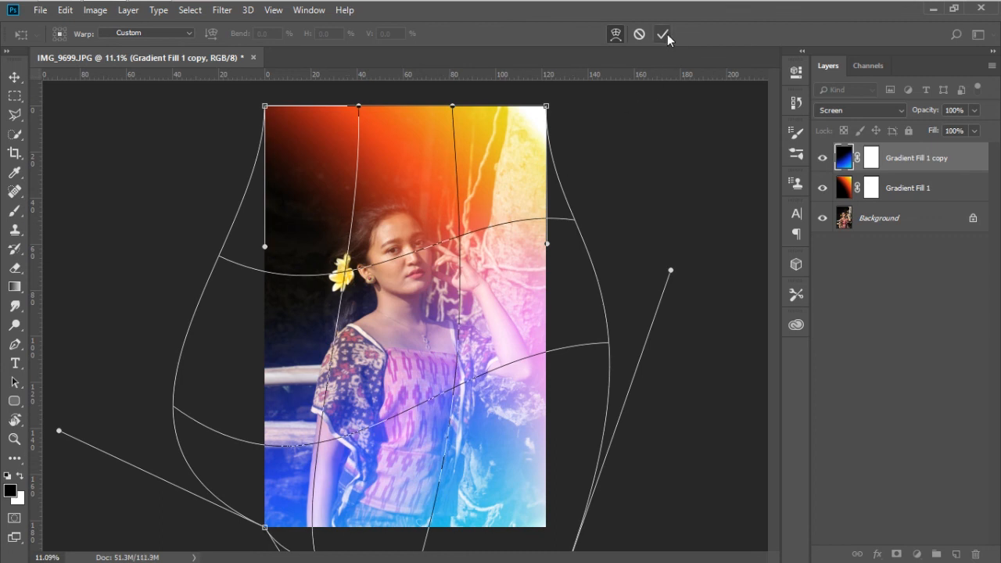
Commit the warp on the blue Gradient Fill 1 copy layer.
left_click(663, 34)
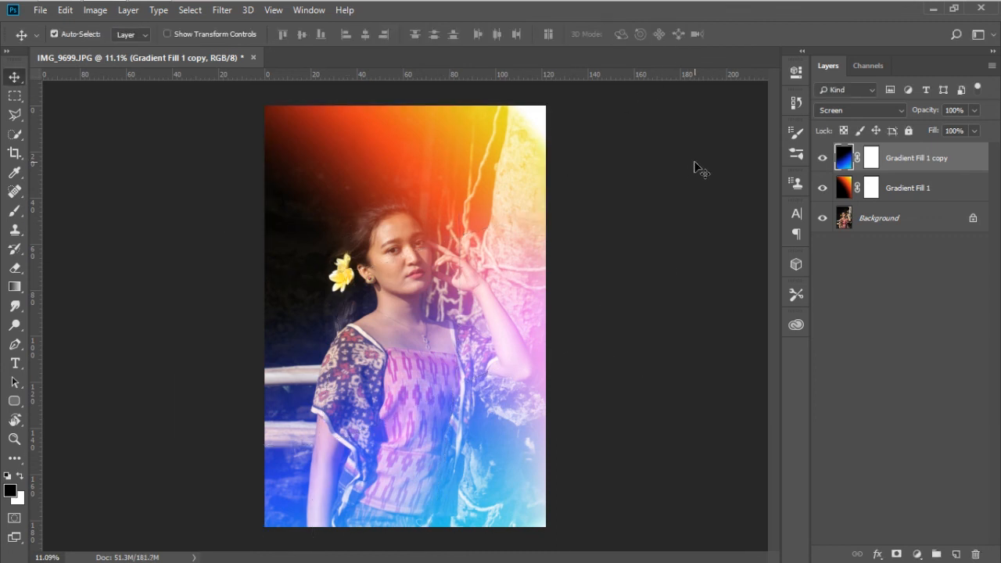